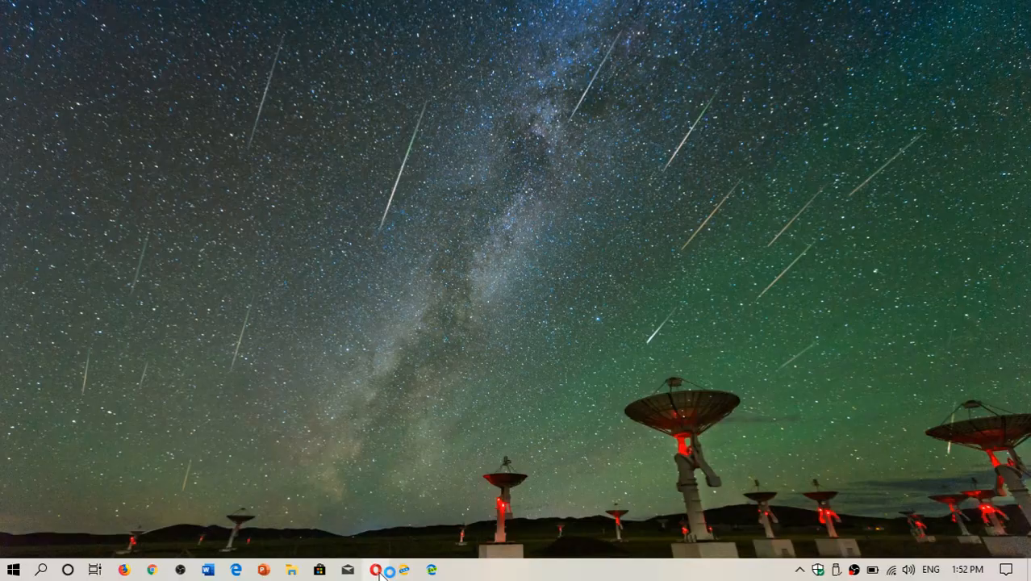
Launch Opera from the taskbar so its Speed Dial page appears
left_click(375, 570)
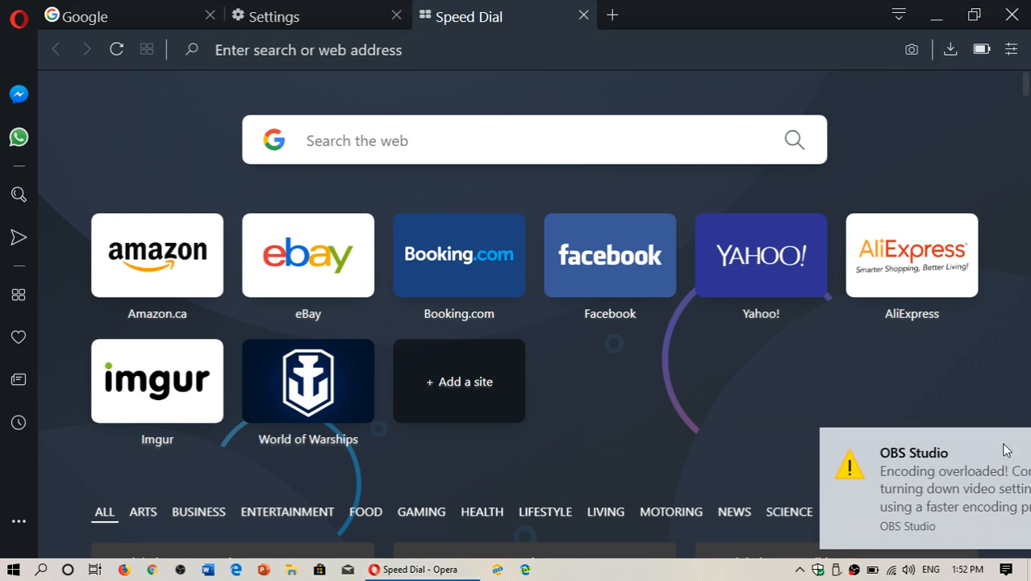
Close the Speed Dial and Settings tabs, leaving only the Google tab
left_click(274, 16)
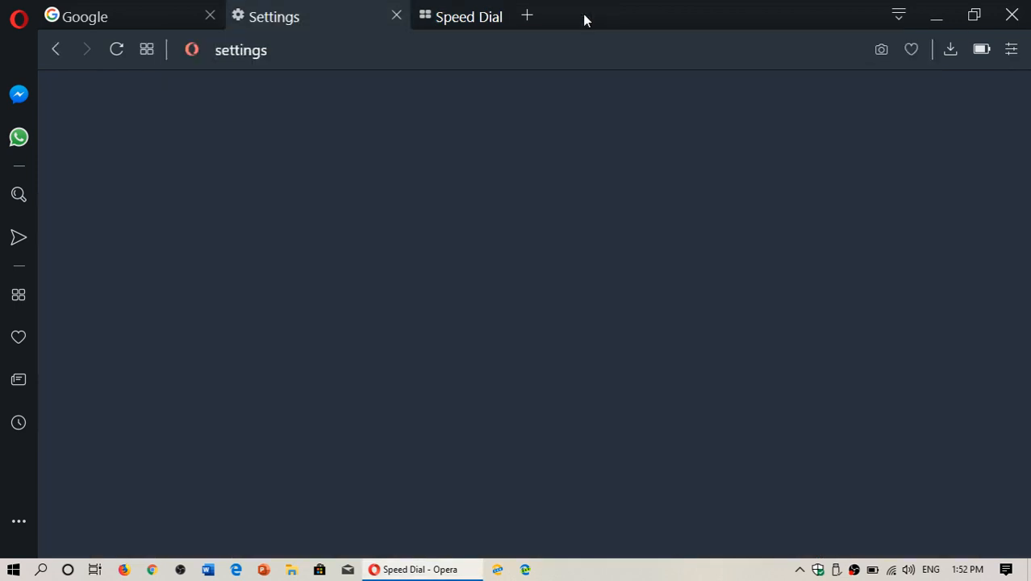
left_click(397, 16)
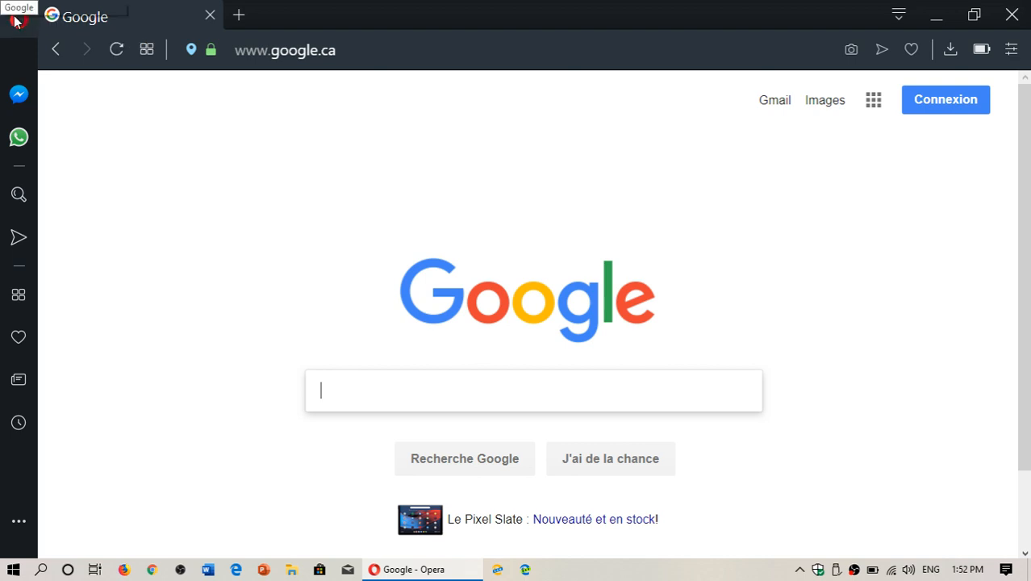
mouse_move(19, 19)
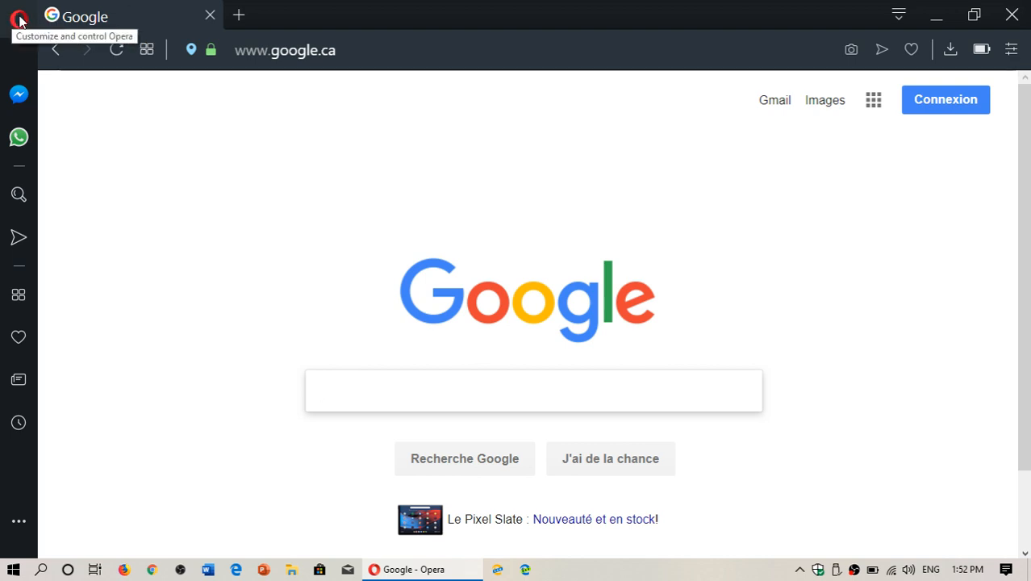
Reach Import bookmarks and settings via the Opera menu's Bookmarks entry
left_click(19, 19)
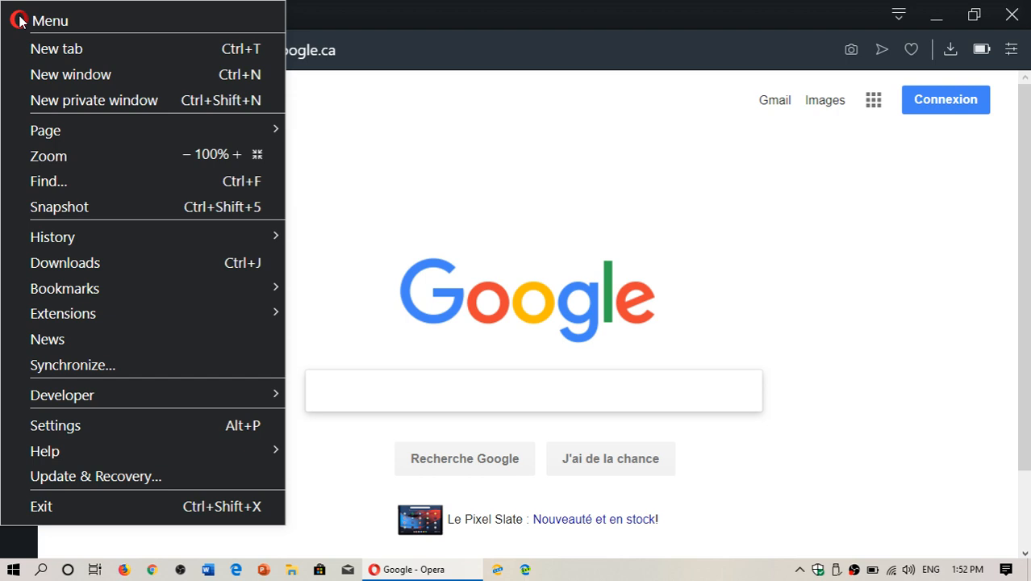
mouse_move(113, 235)
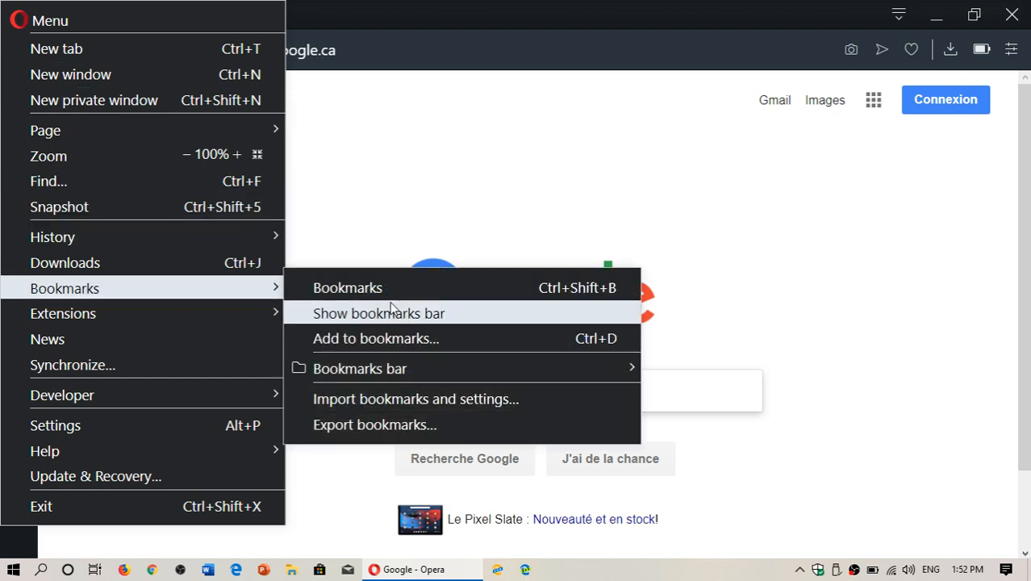
mouse_move(416, 399)
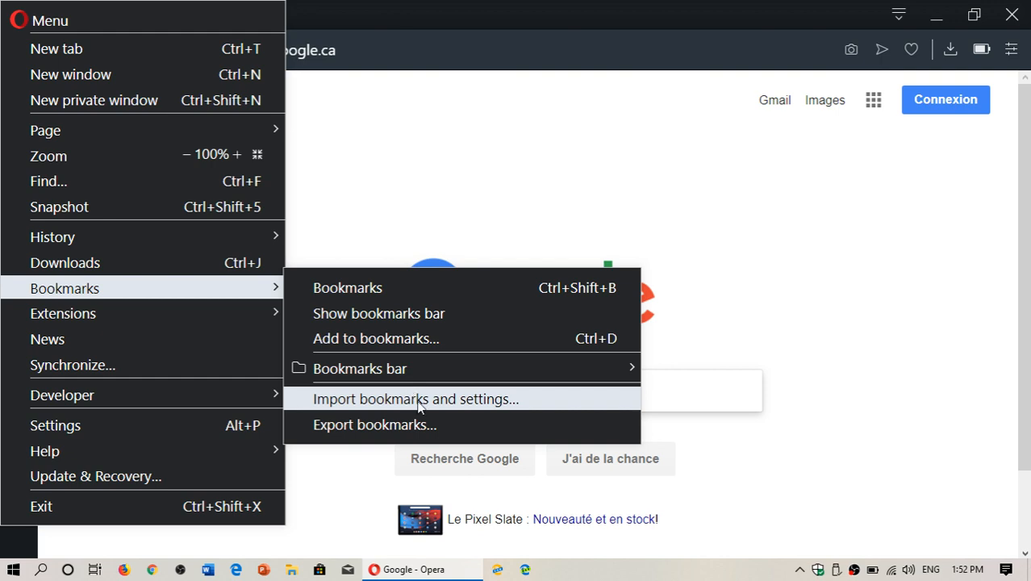
left_click(416, 398)
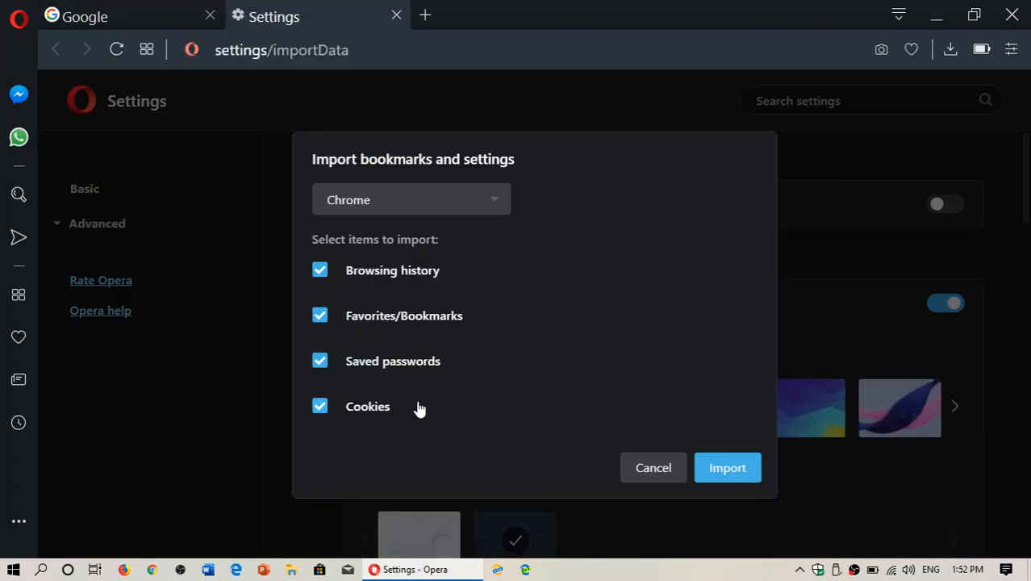
mouse_move(497, 200)
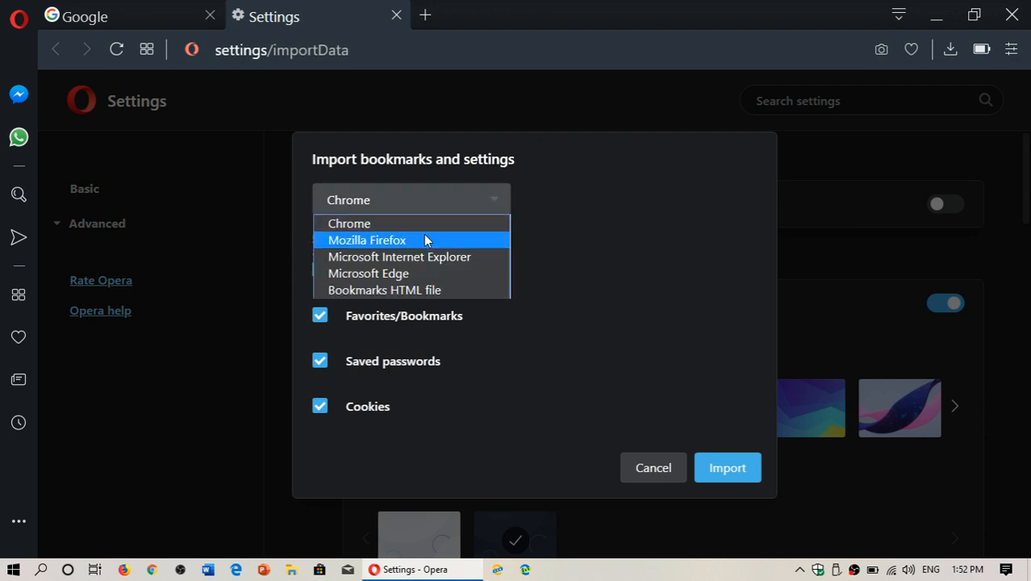
mouse_move(468, 257)
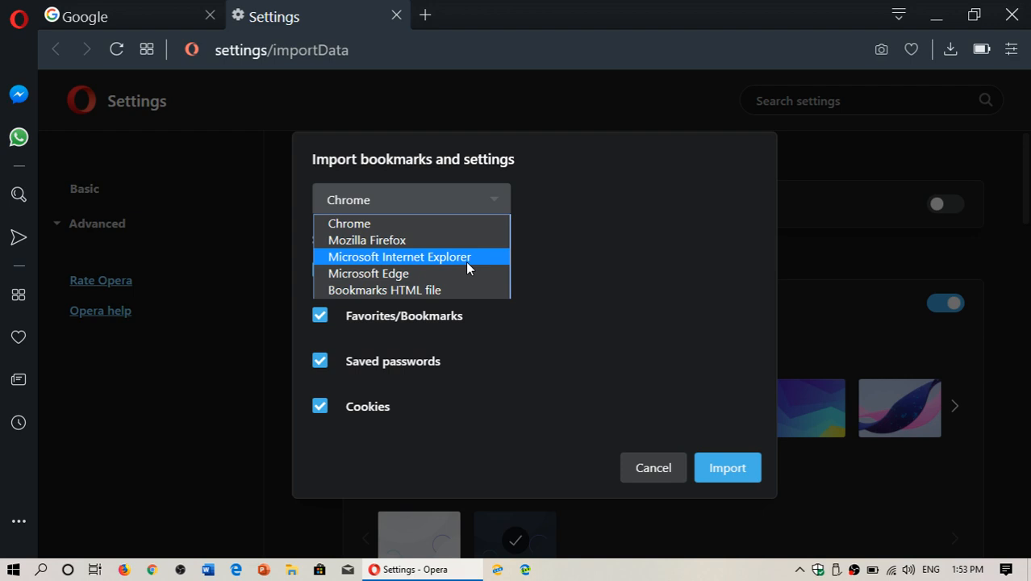
mouse_move(465, 277)
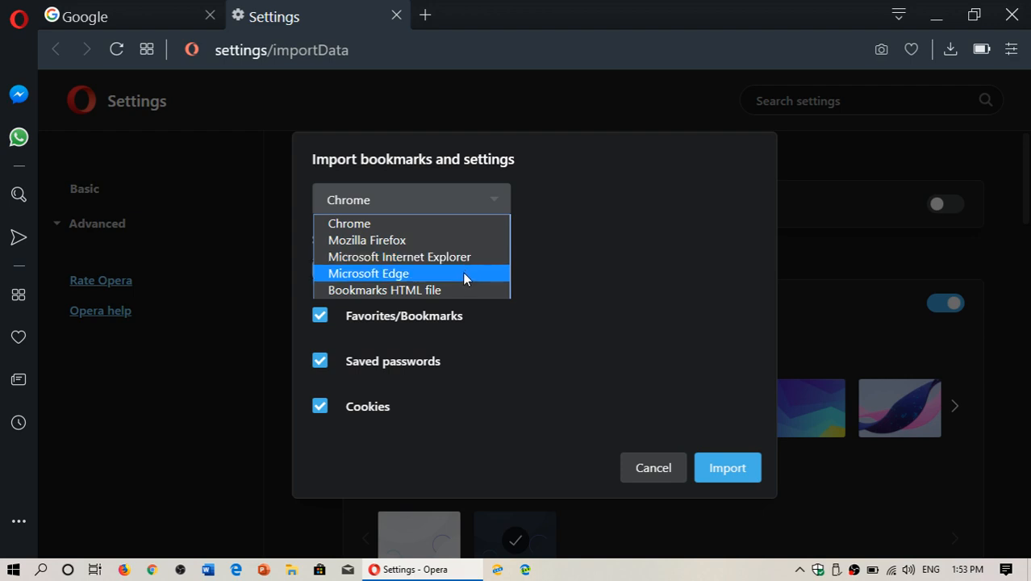
mouse_move(757, 215)
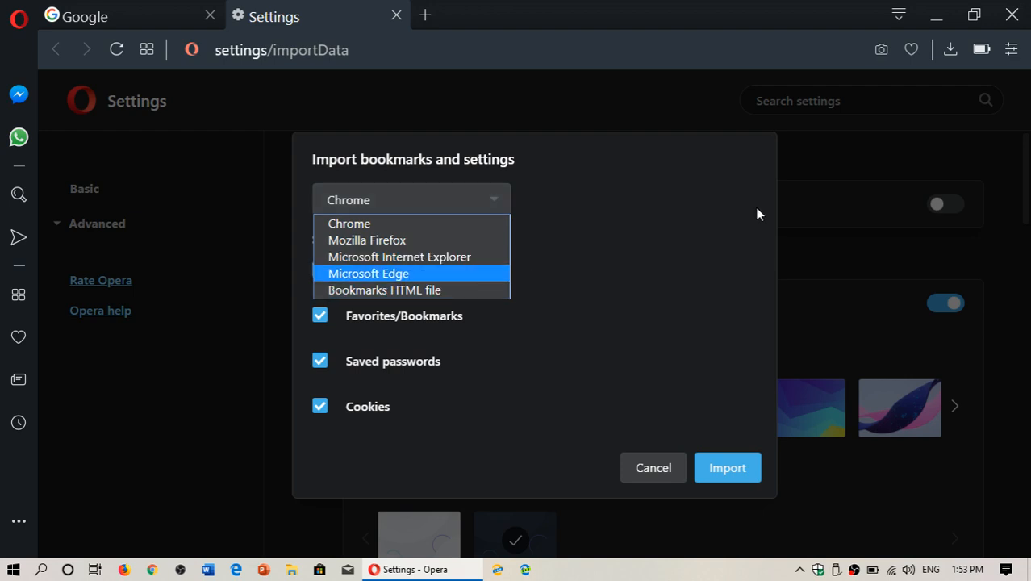
left_click(349, 223)
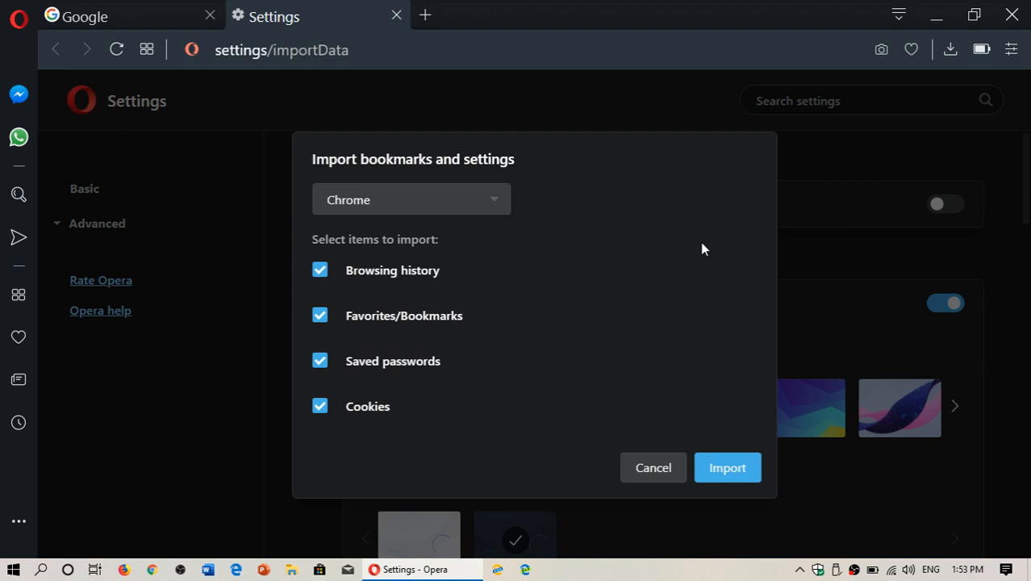
mouse_move(726, 469)
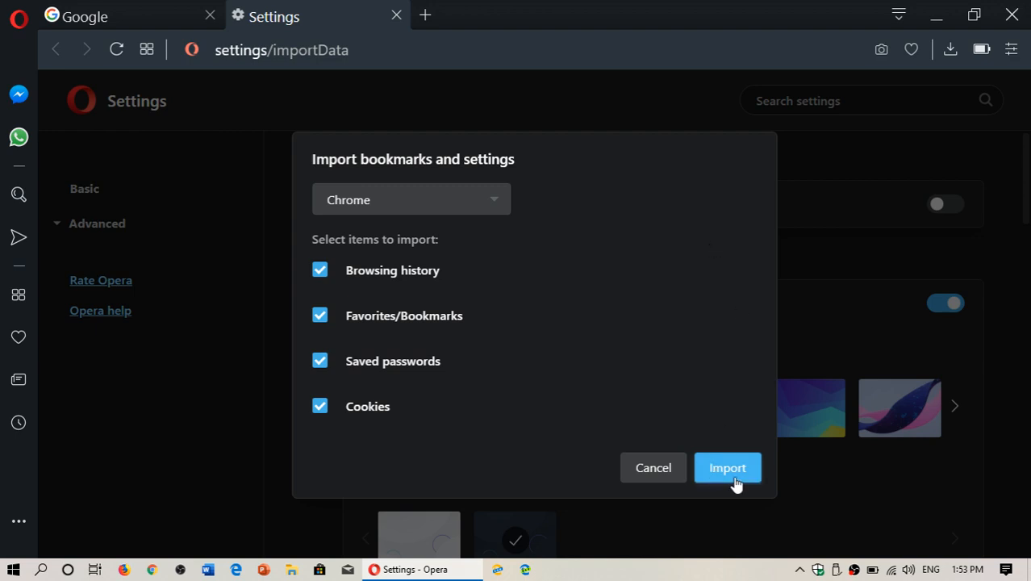
Import Chrome's history, bookmarks, saved passwords and cookies and wait for completion
left_click(726, 468)
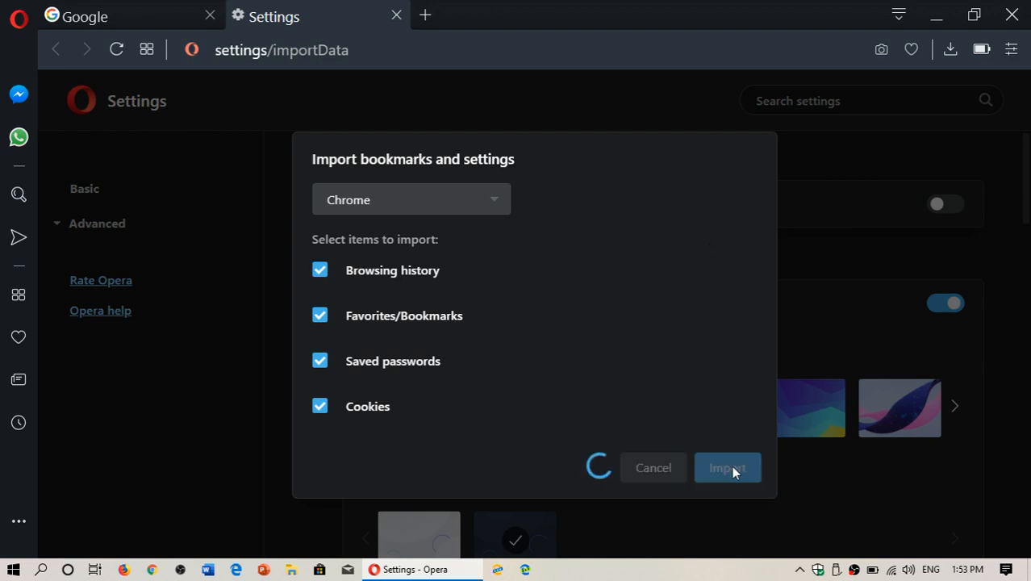
left_click(726, 468)
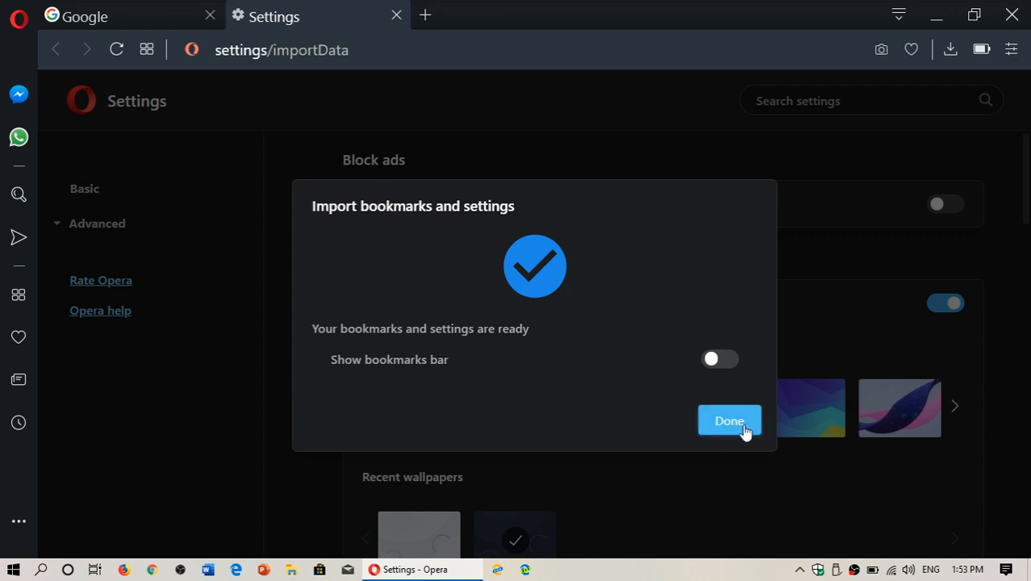
mouse_move(742, 428)
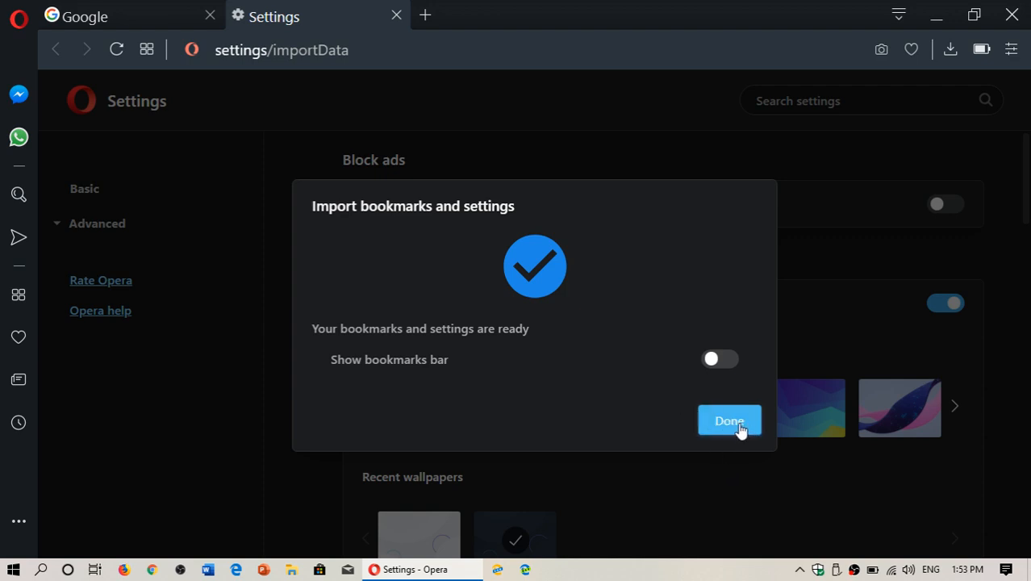
Switch on Show bookmarks bar and dismiss the import completion dialog
left_click(718, 359)
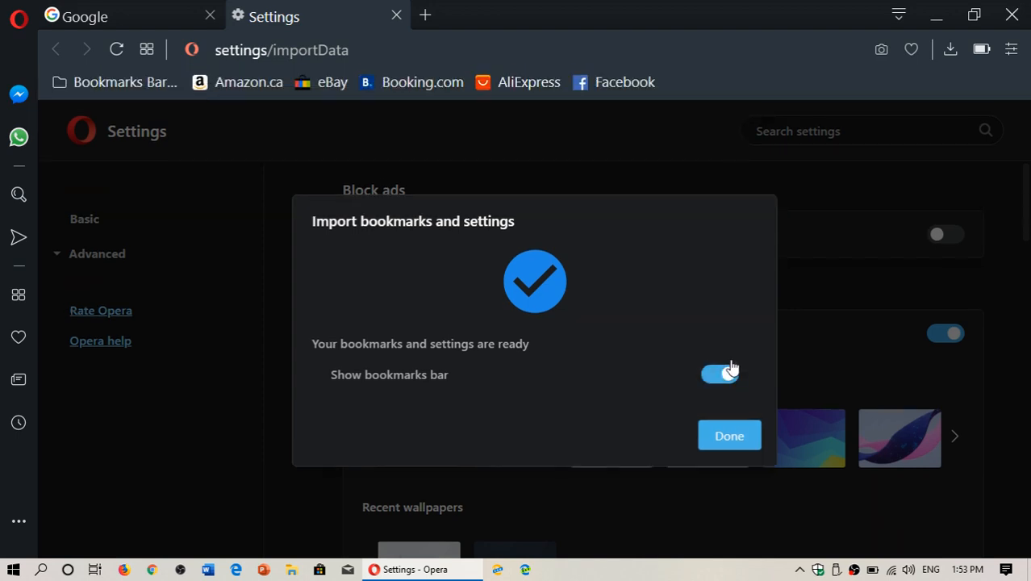
left_click(117, 81)
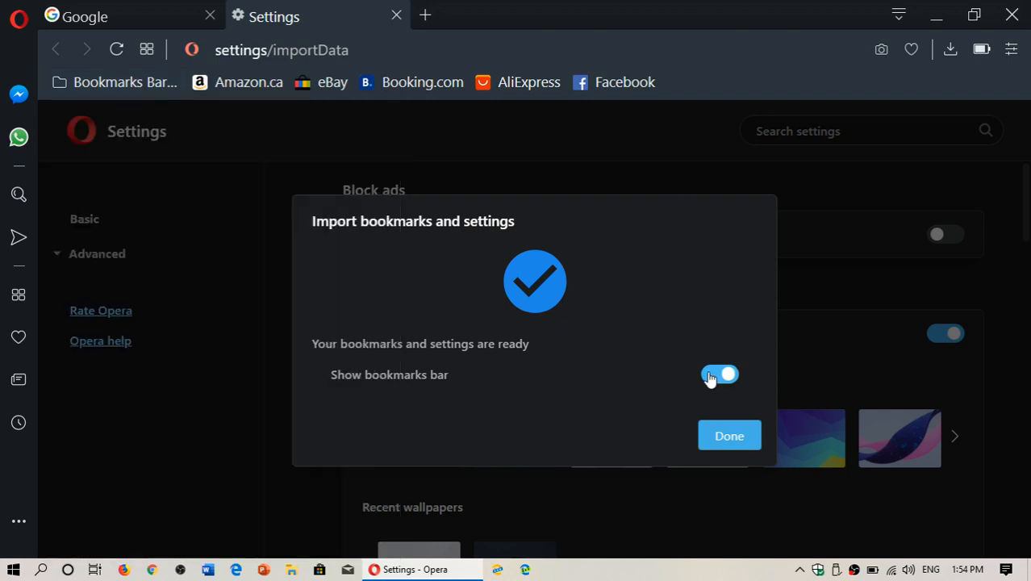
left_click(730, 436)
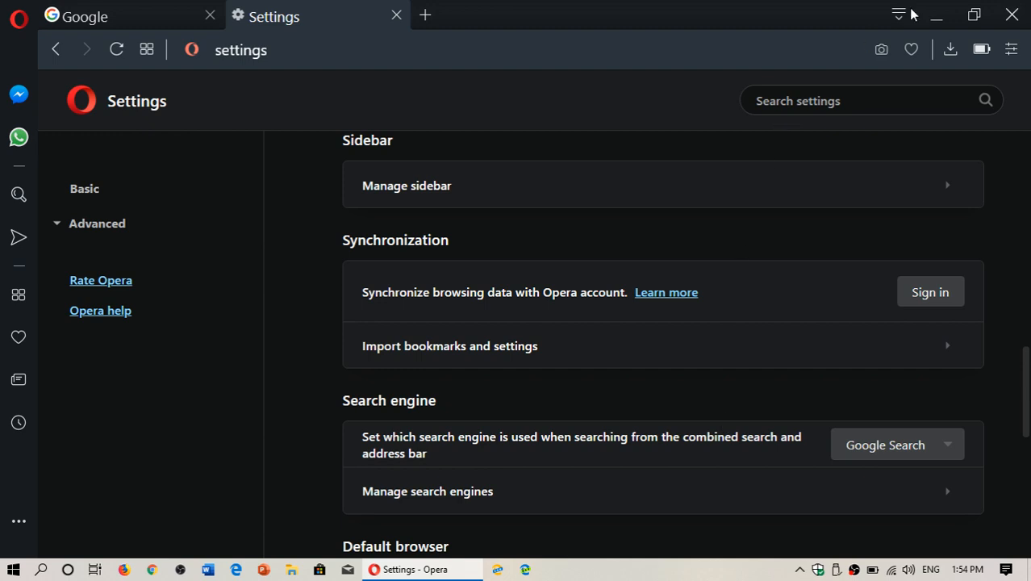
mouse_move(395, 16)
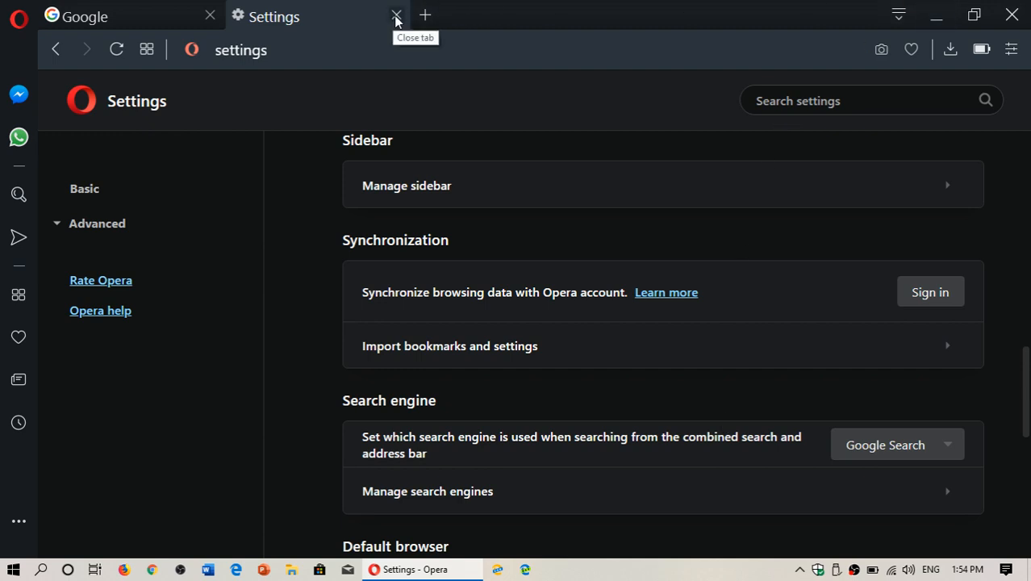